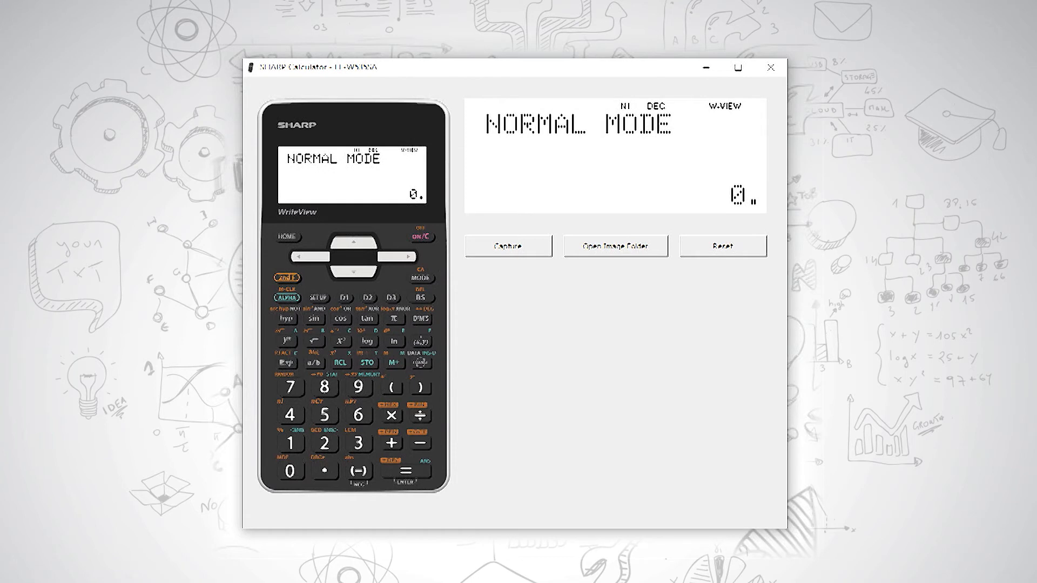
- Enter the x coordinate 6 followed by the comma separator
{"action": "left_click", "coordinate": [358, 415]}
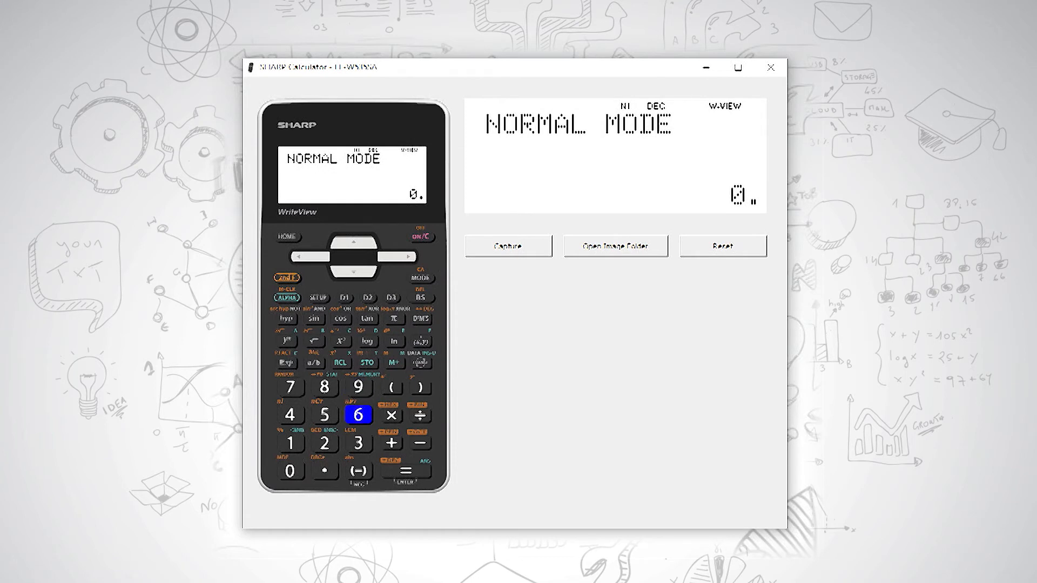
{"action": "left_click", "coordinate": [359, 414]}
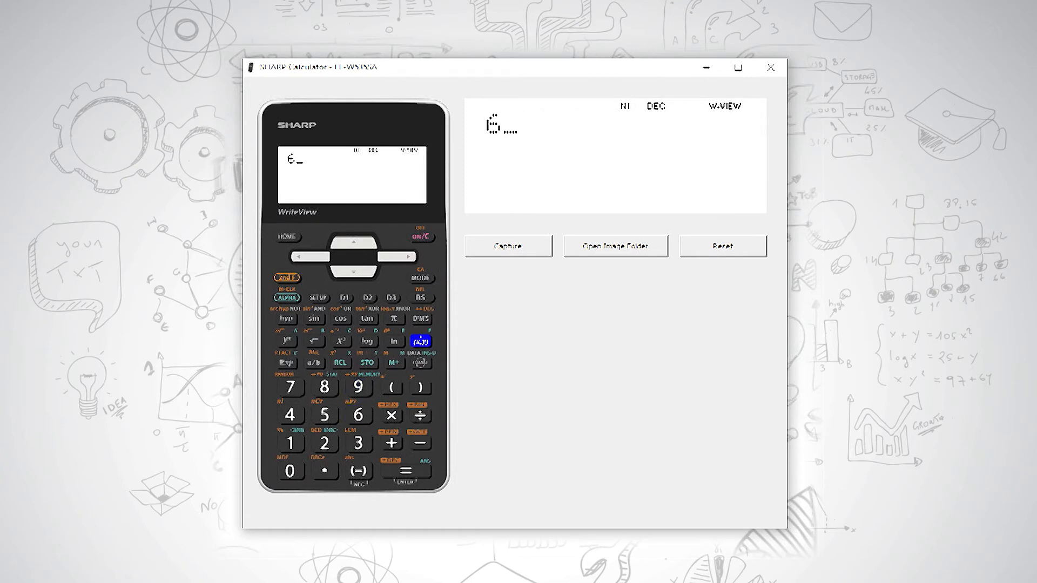
{"action": "left_click", "coordinate": [420, 342]}
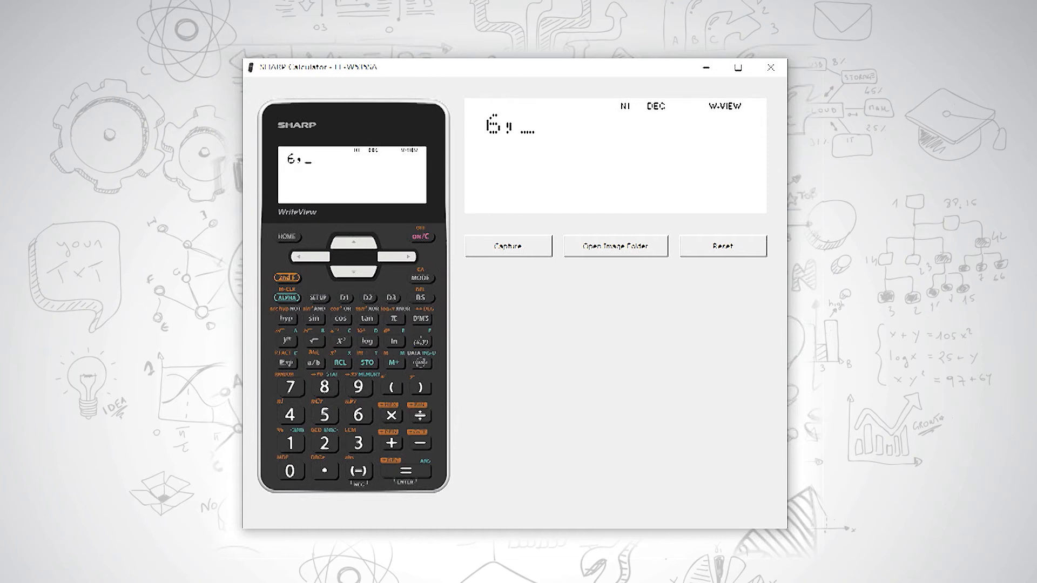
- Enter y = 8 and apply 2ndF →rθ to get r = 10, θ = 53.13010235
{"action": "left_click", "coordinate": [323, 387]}
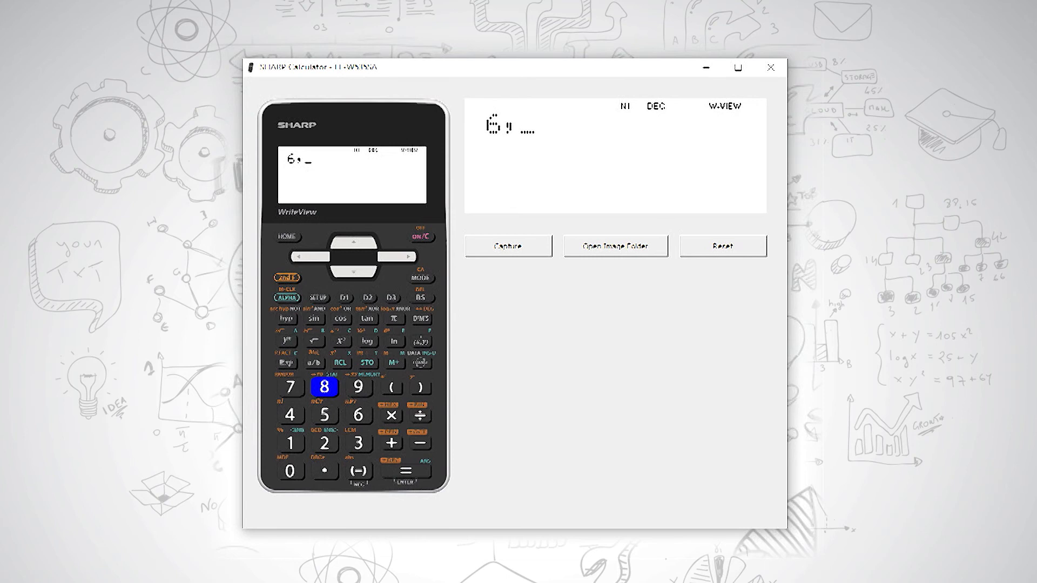
{"action": "left_click", "coordinate": [324, 387]}
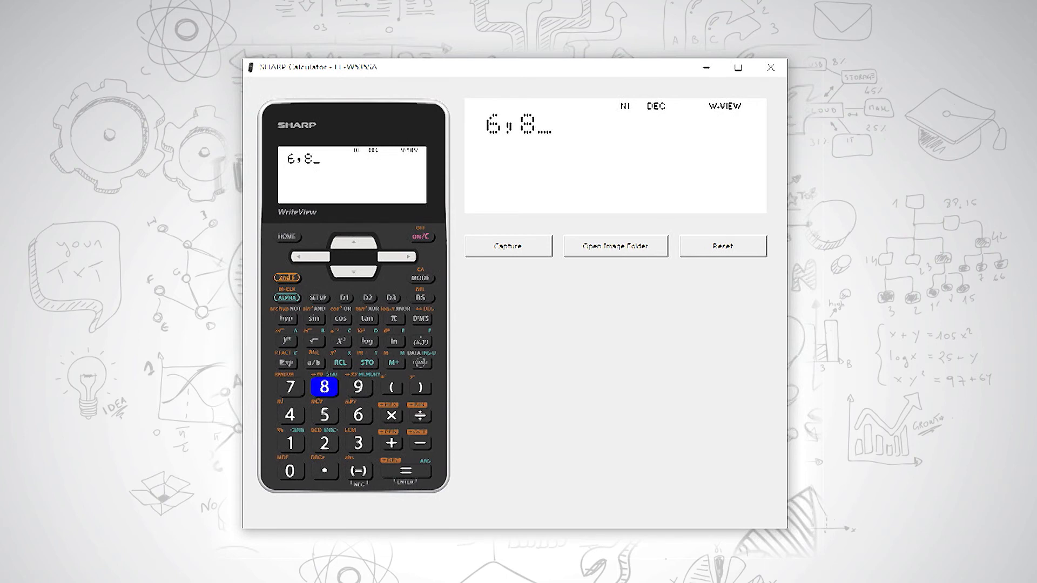
{"action": "left_click", "coordinate": [286, 277]}
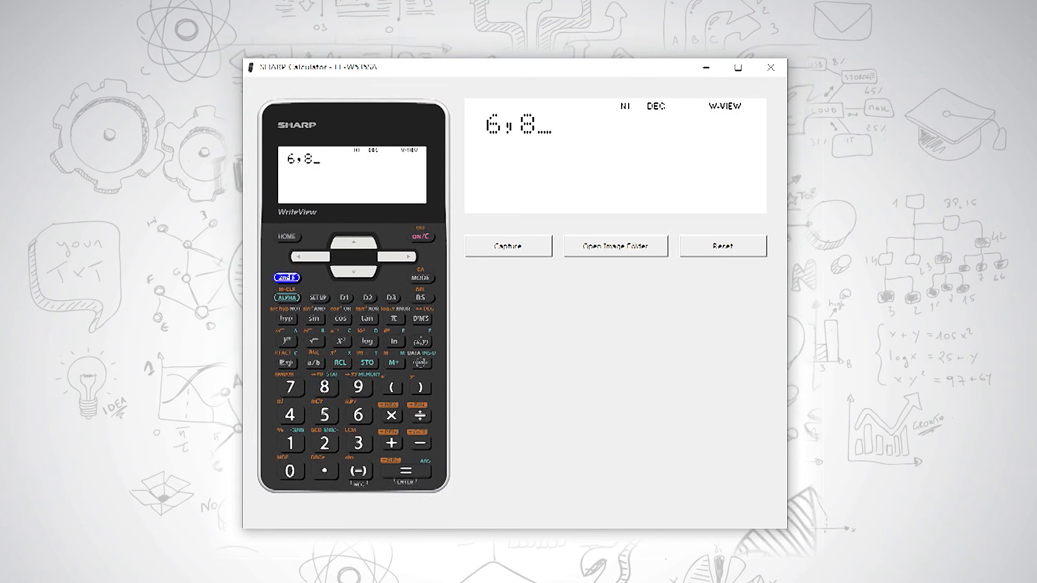
{"action": "left_click", "coordinate": [286, 277]}
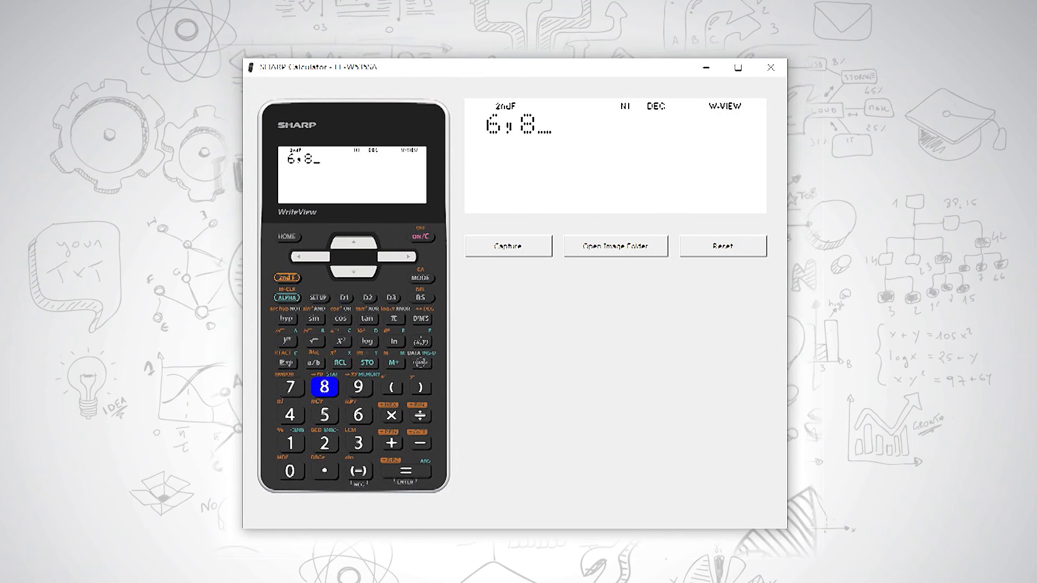
{"action": "left_click", "coordinate": [406, 470]}
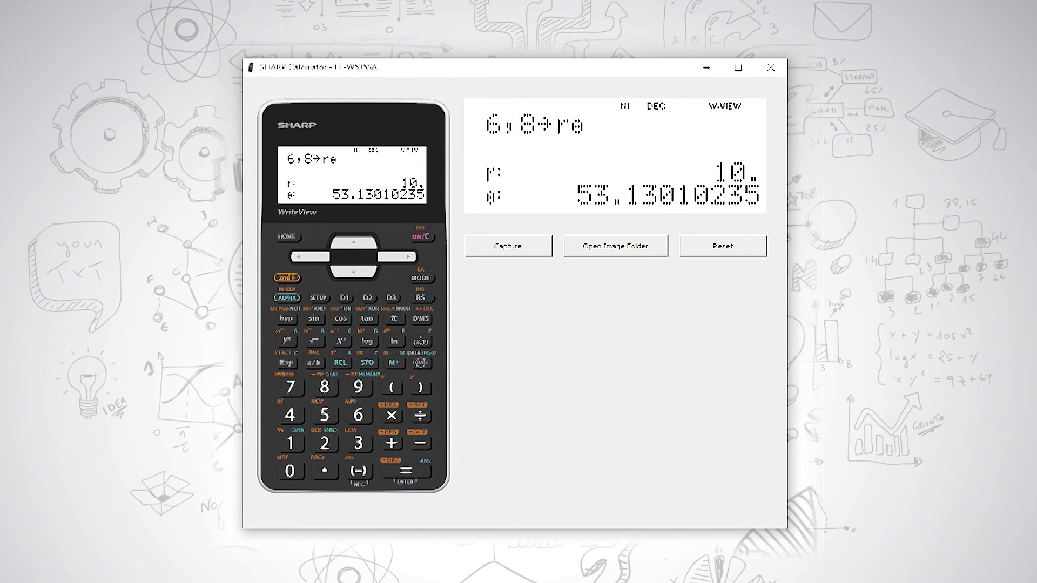